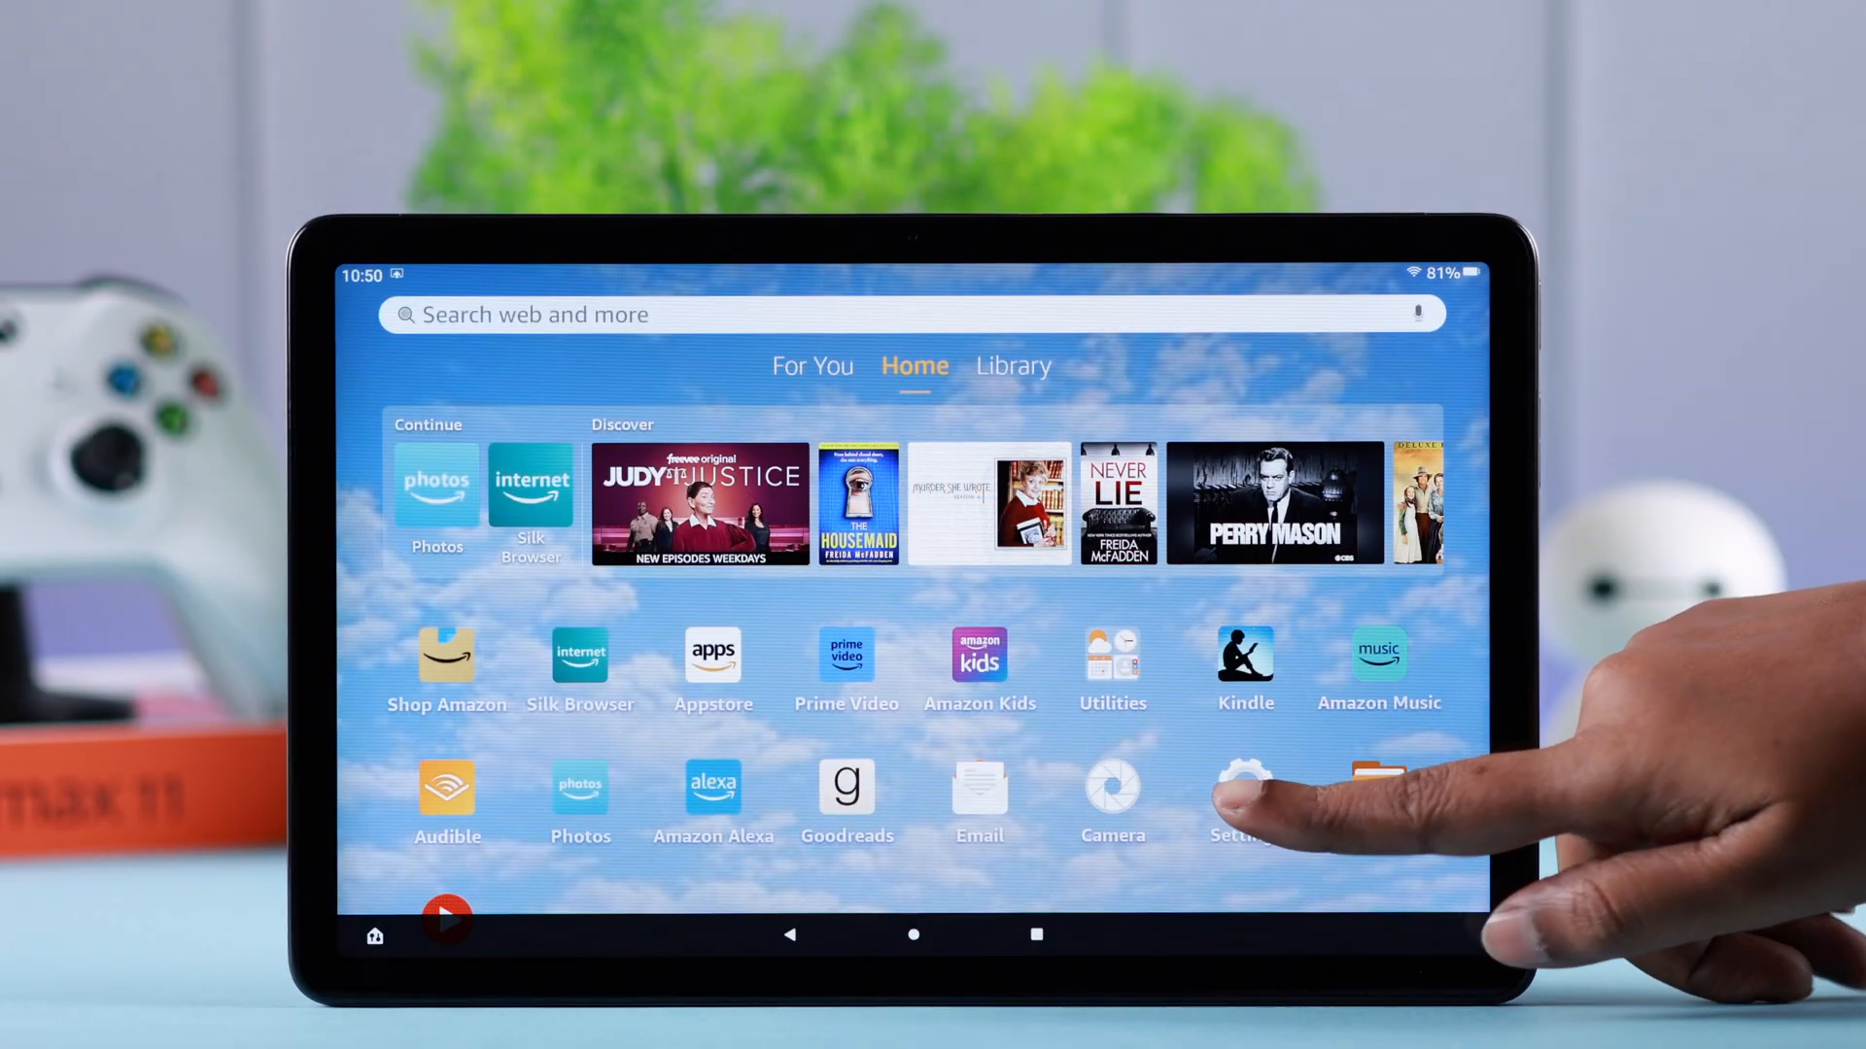
# Step: Go into the tablet's Settings and reach the Device Options list
pyautogui.click(1244, 791)
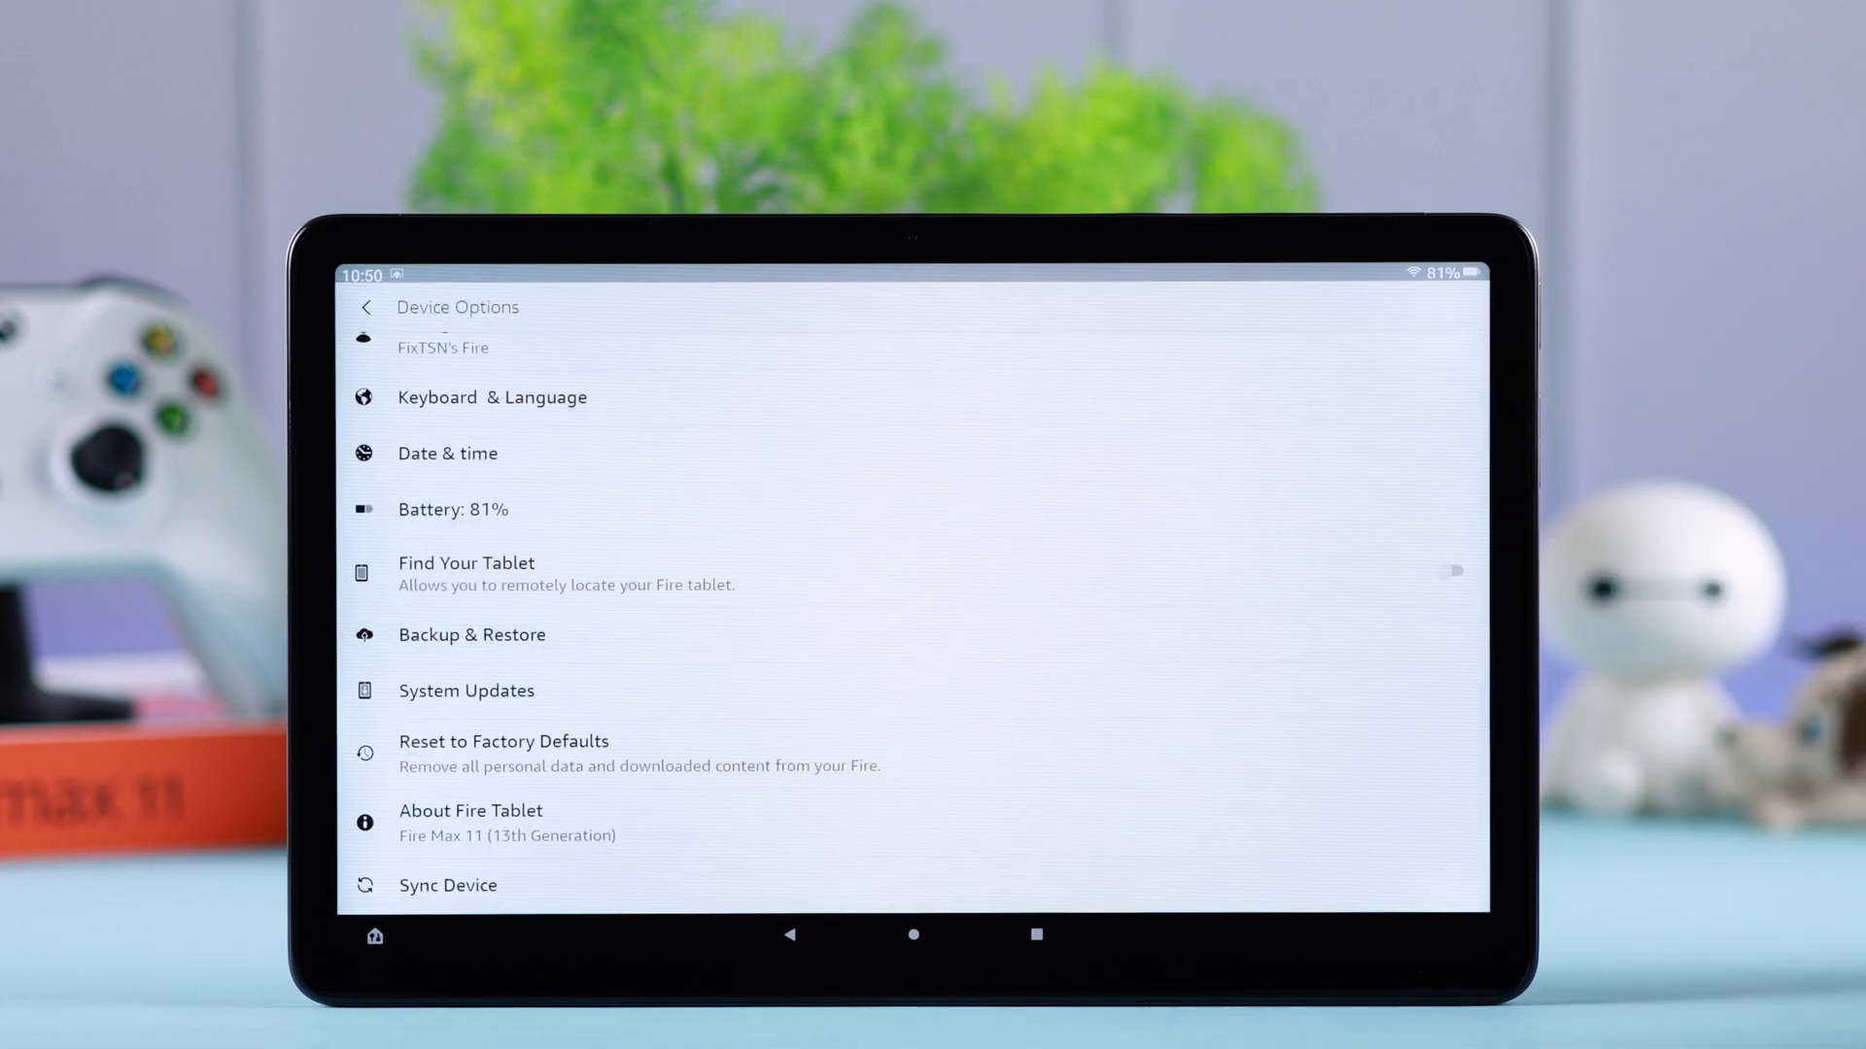
# Step: Unlock developer mode by tapping Serial Number seven times in About Fire Tablet
pyautogui.click(470, 820)
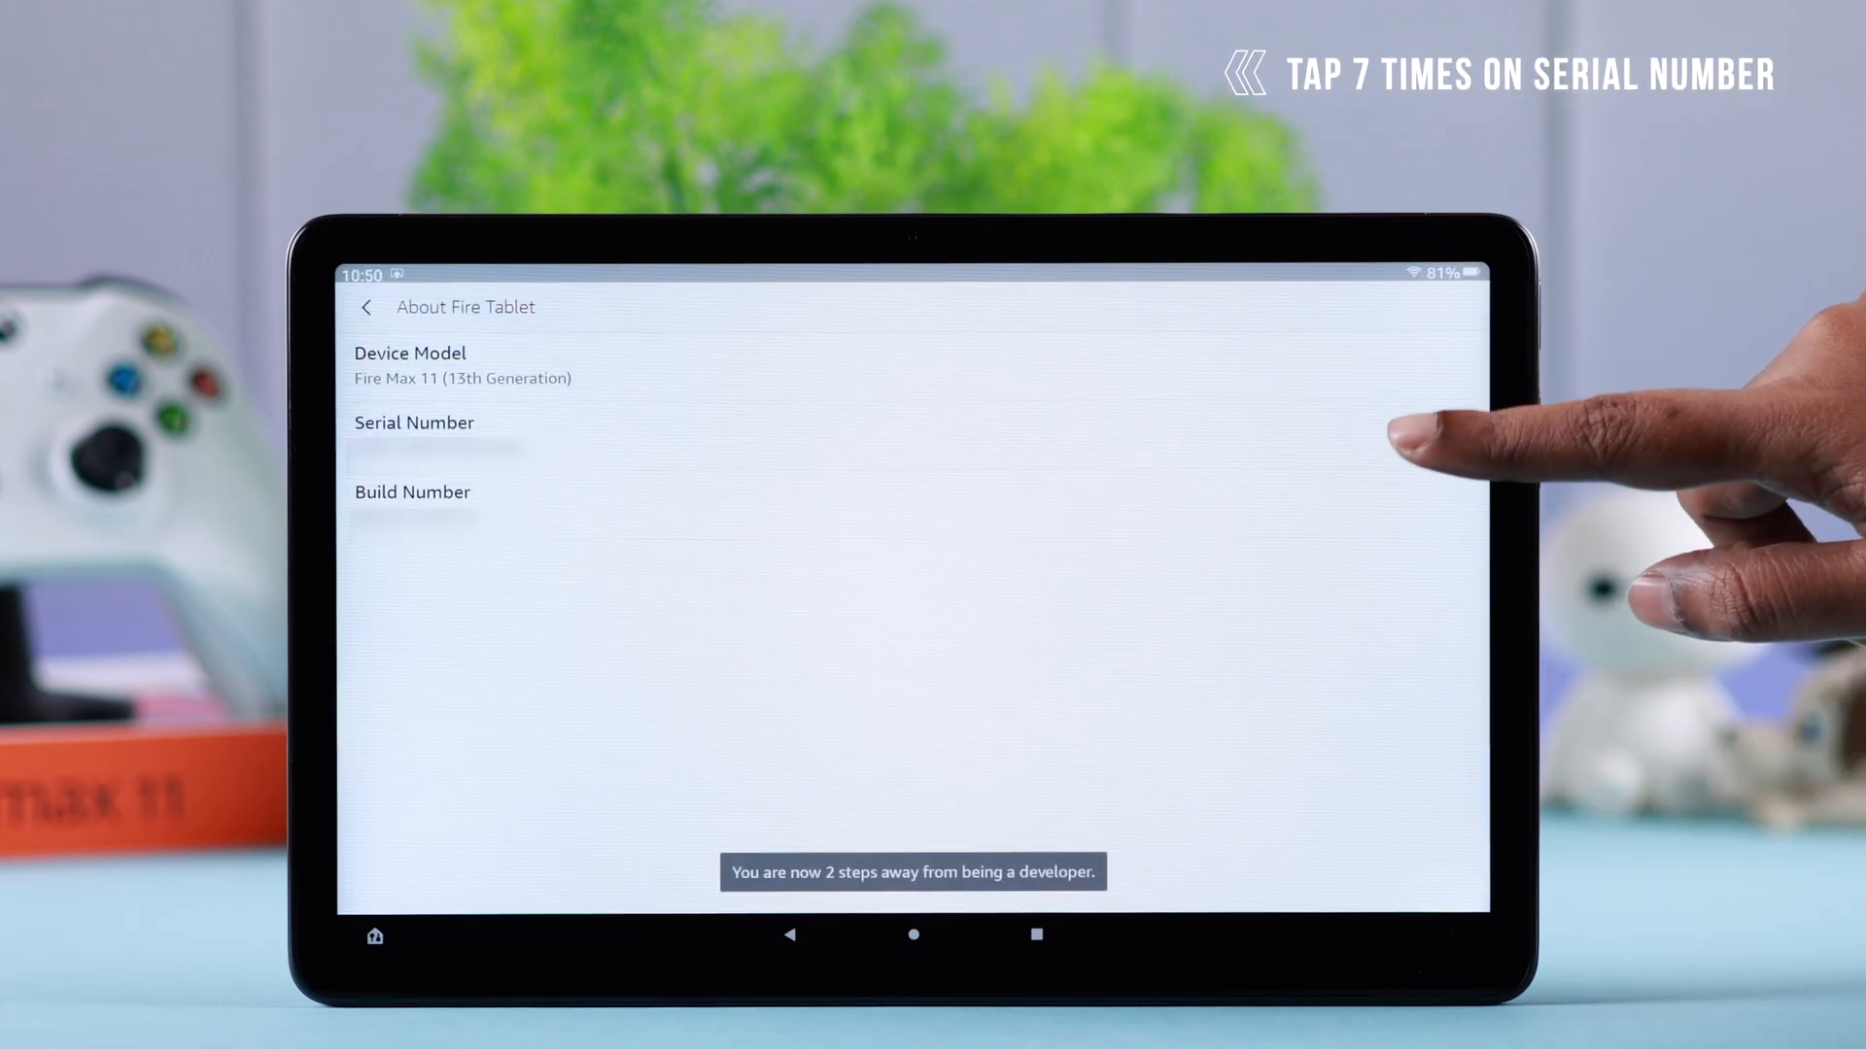
pyautogui.click(437, 447)
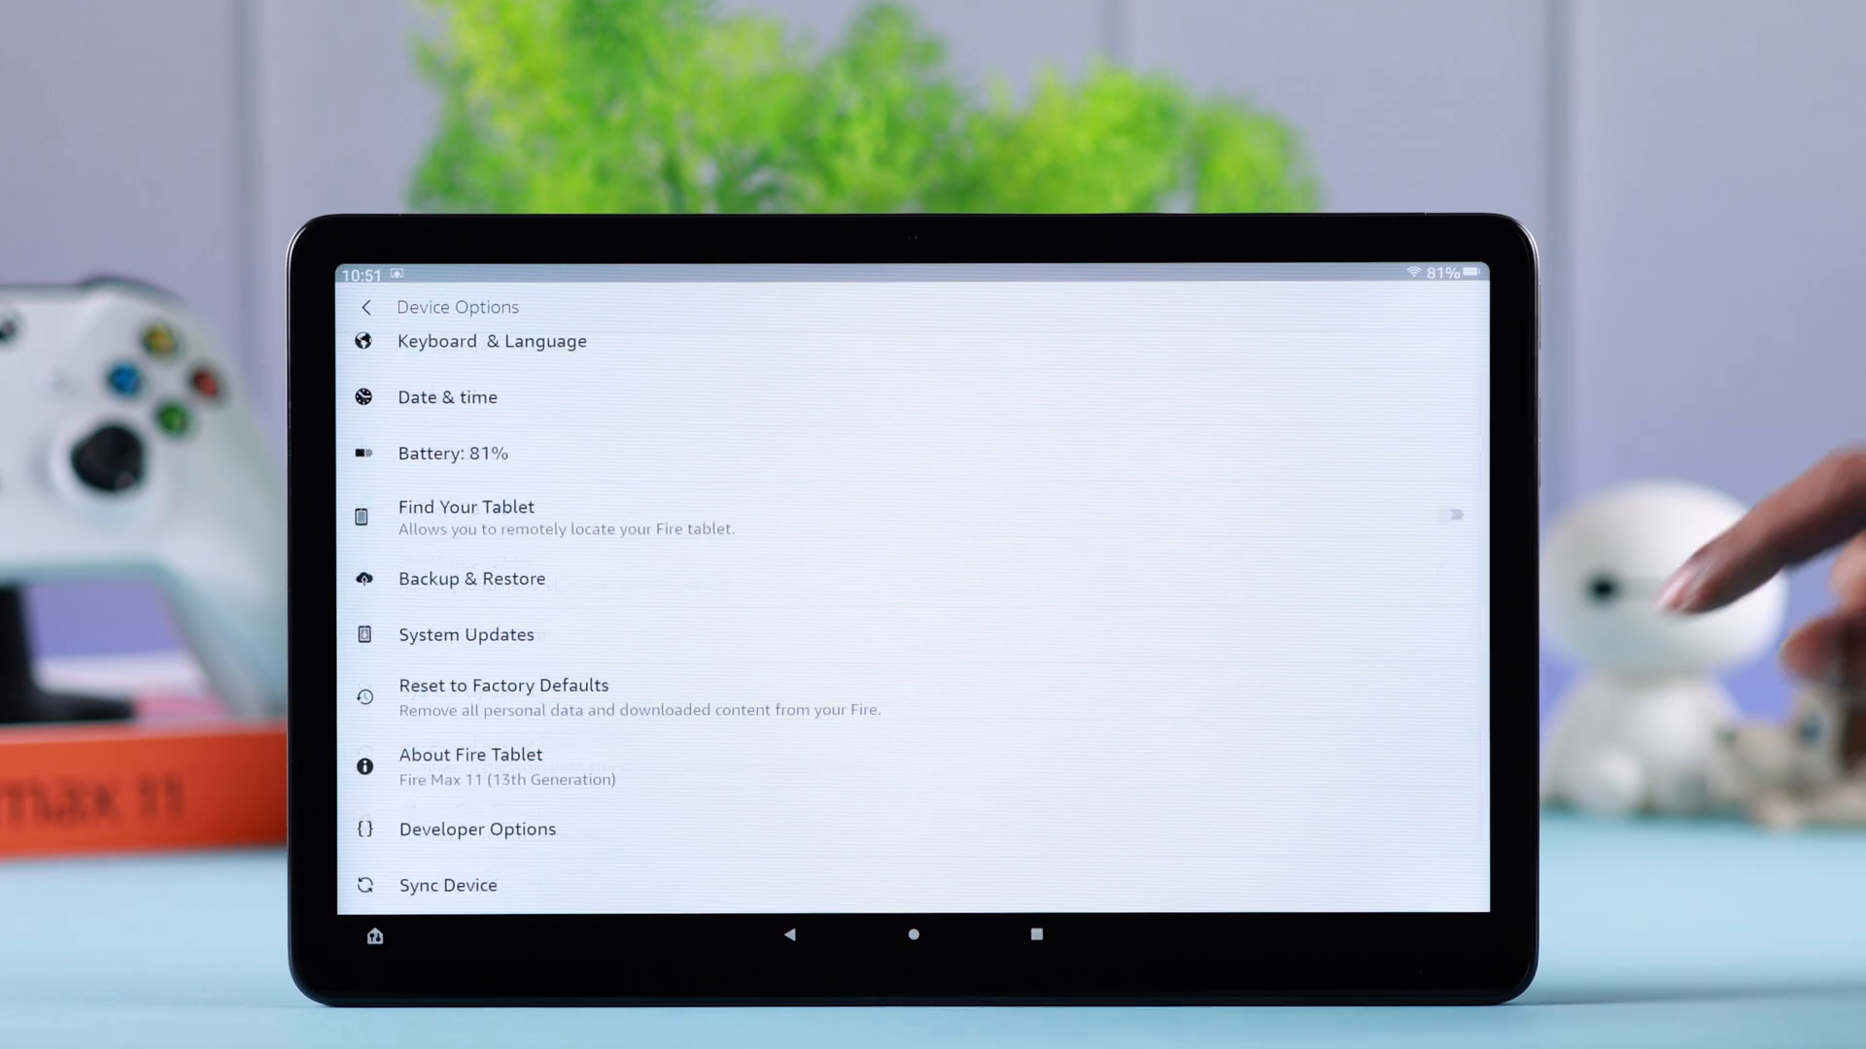
# Step: Enter the newly revealed Developer Options and switch the top toggle to On
pyautogui.click(478, 830)
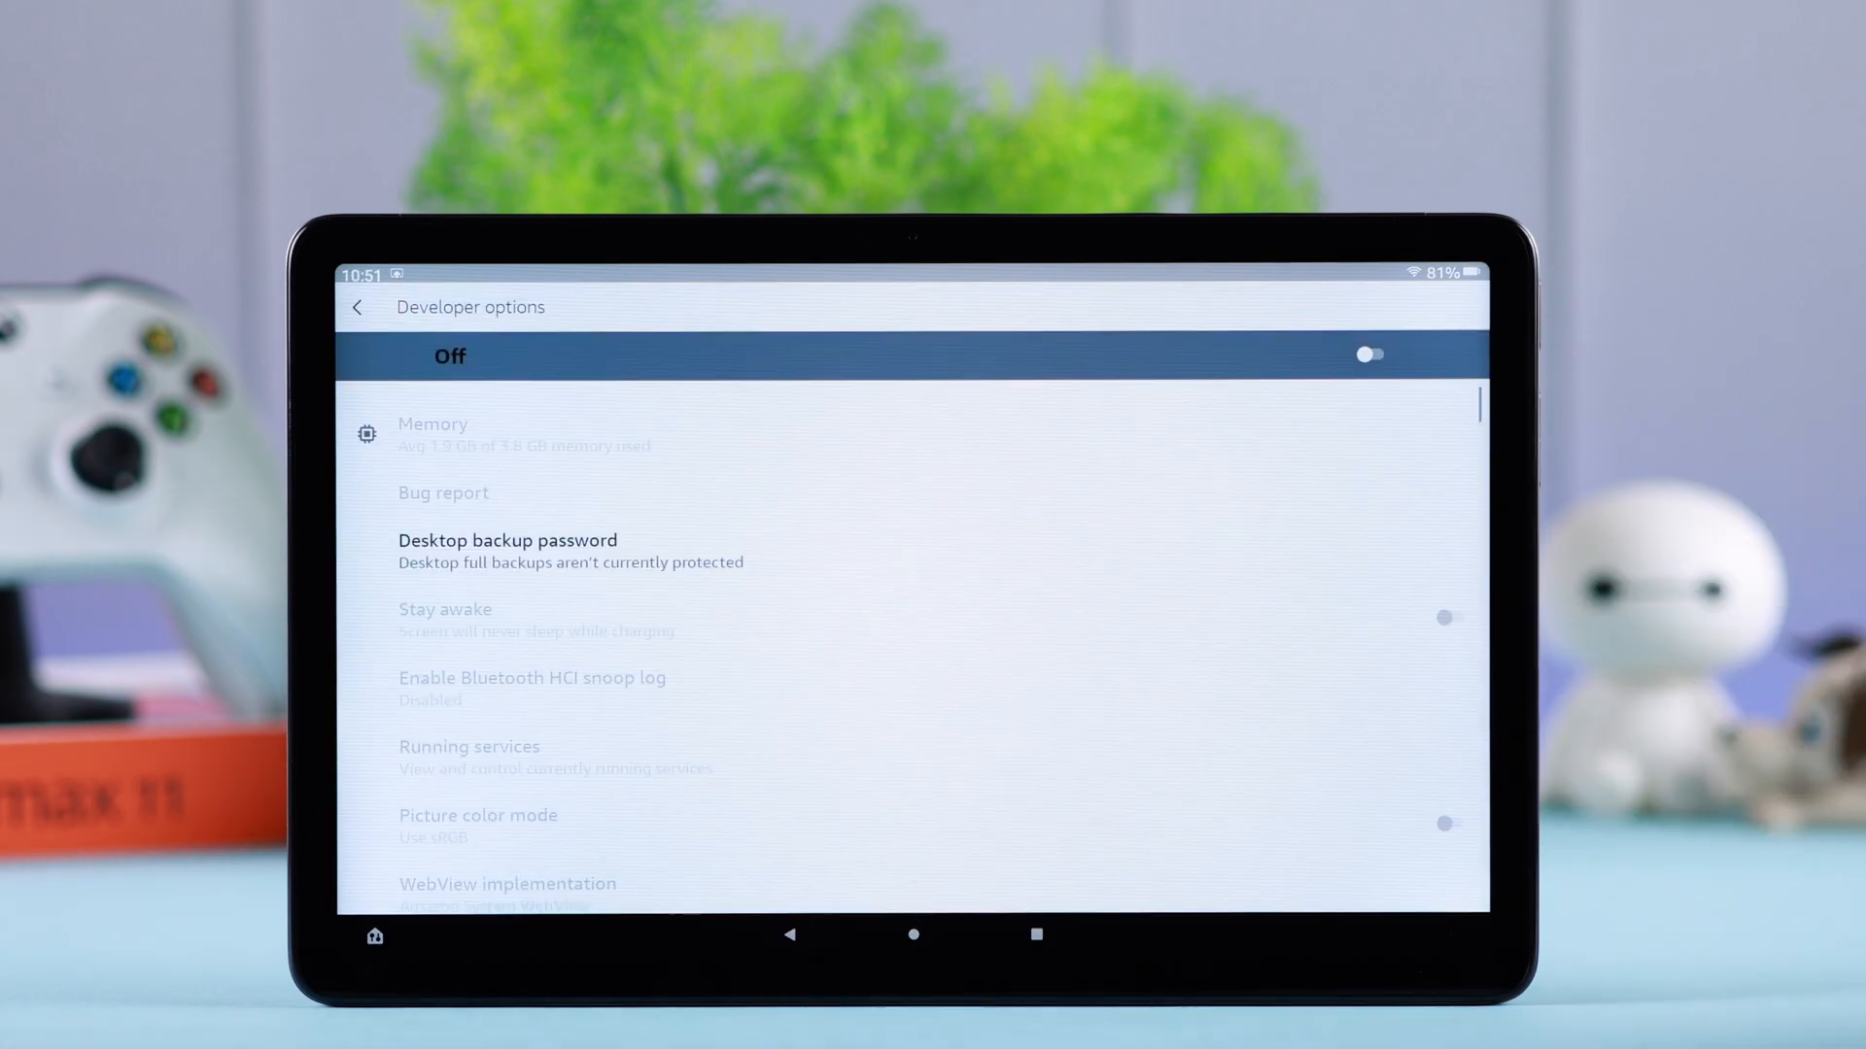
pyautogui.scroll(-3)
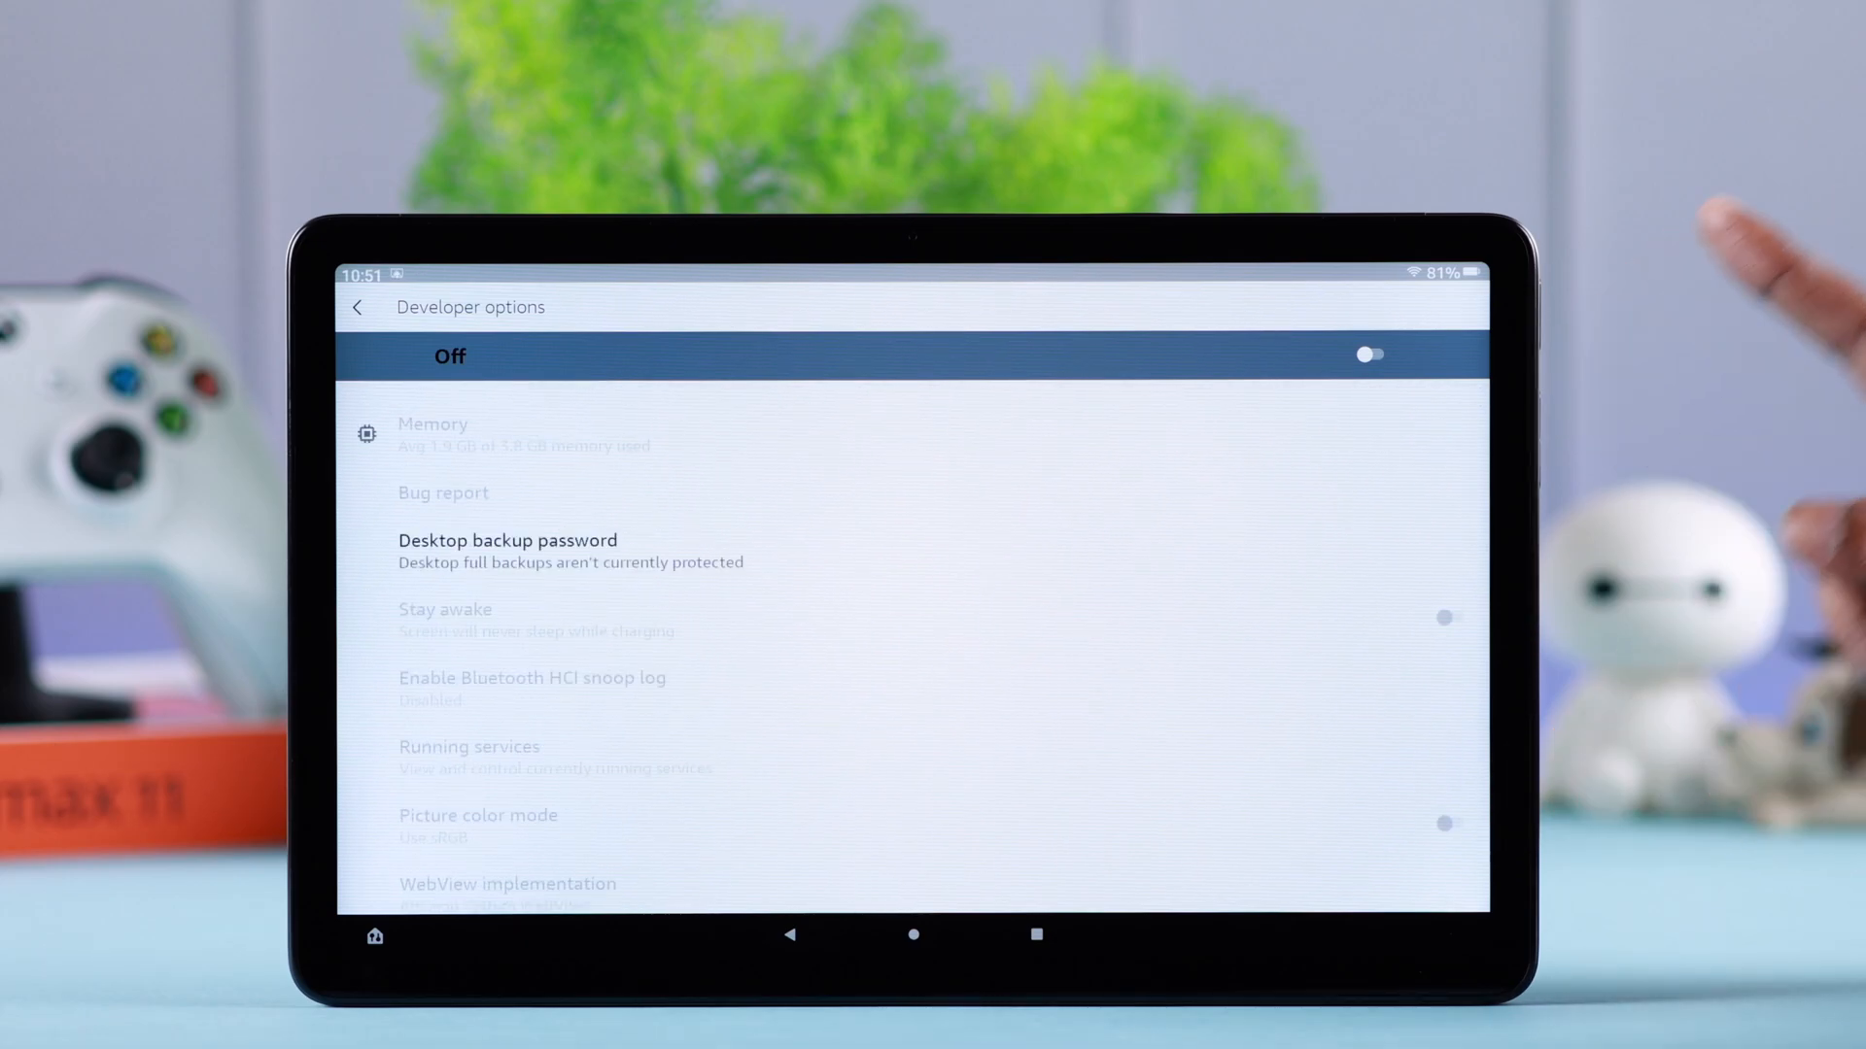
pyautogui.click(1366, 353)
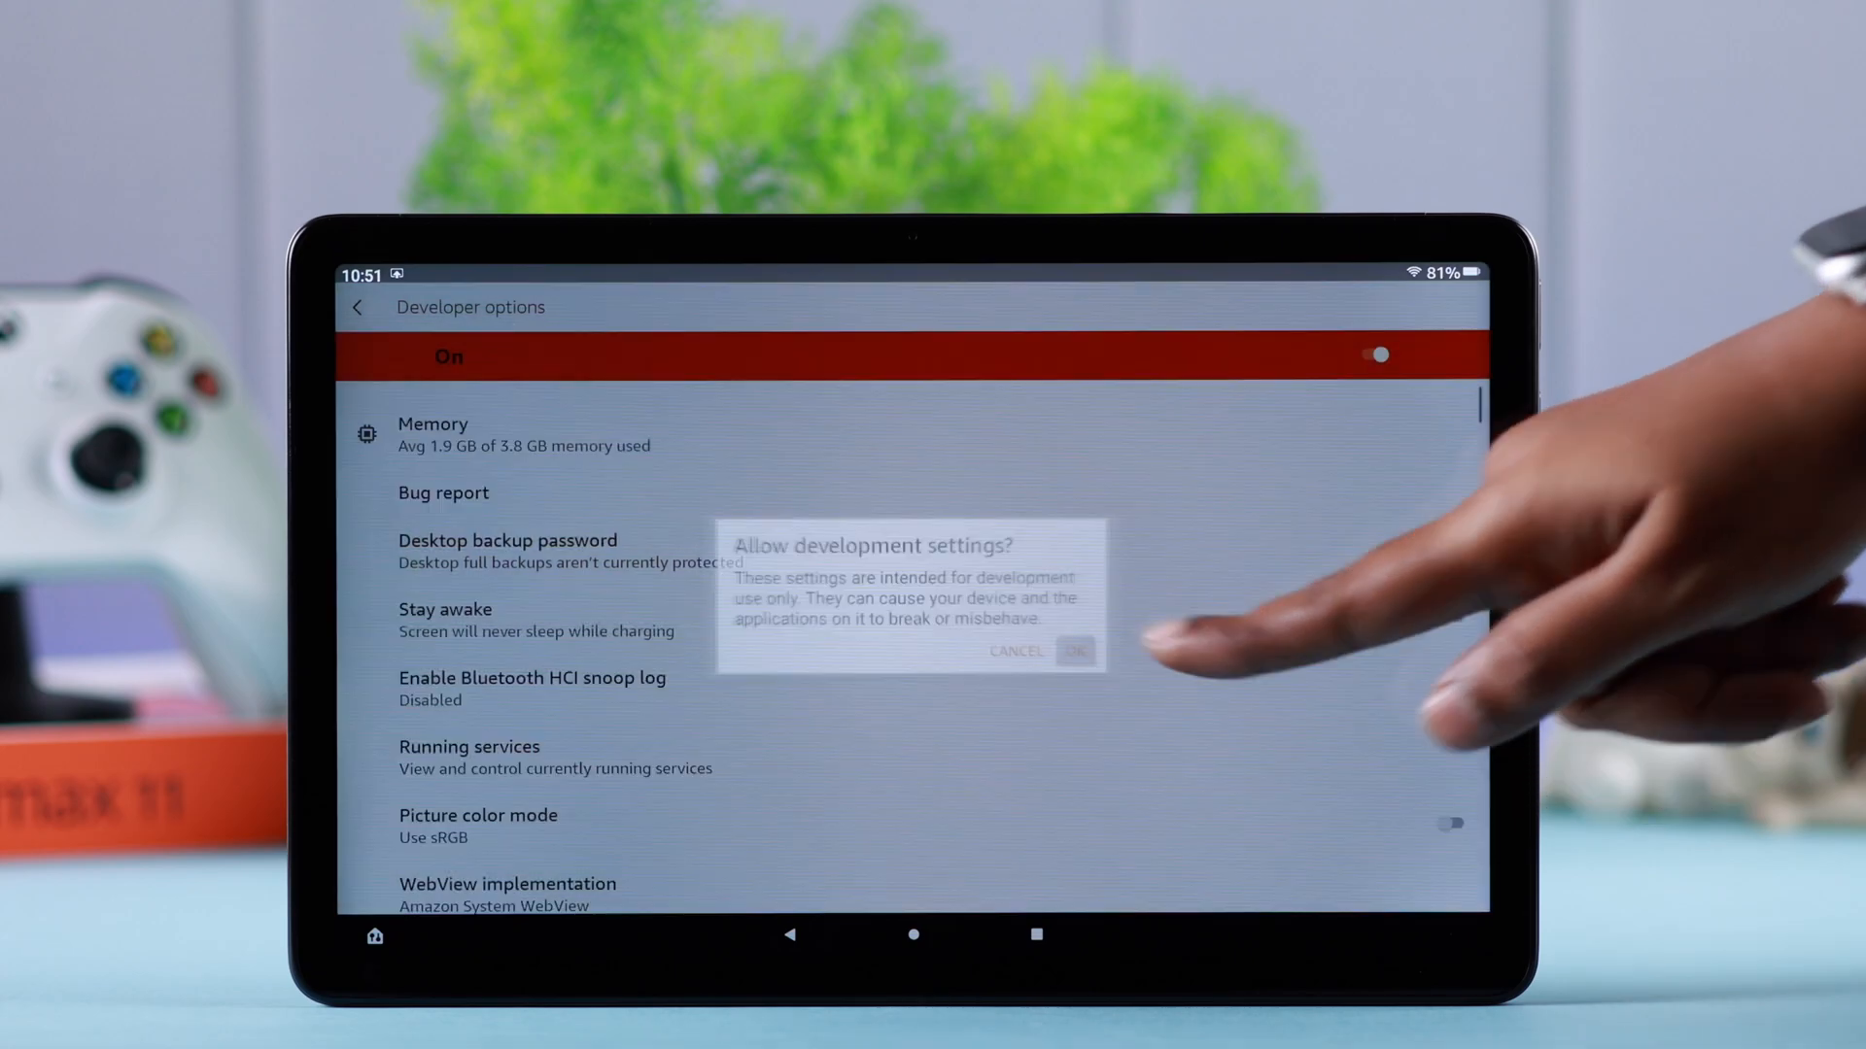
# Step: Confirm Allow development settings with OK, browse the list, then switch developer options Off
pyautogui.click(1075, 651)
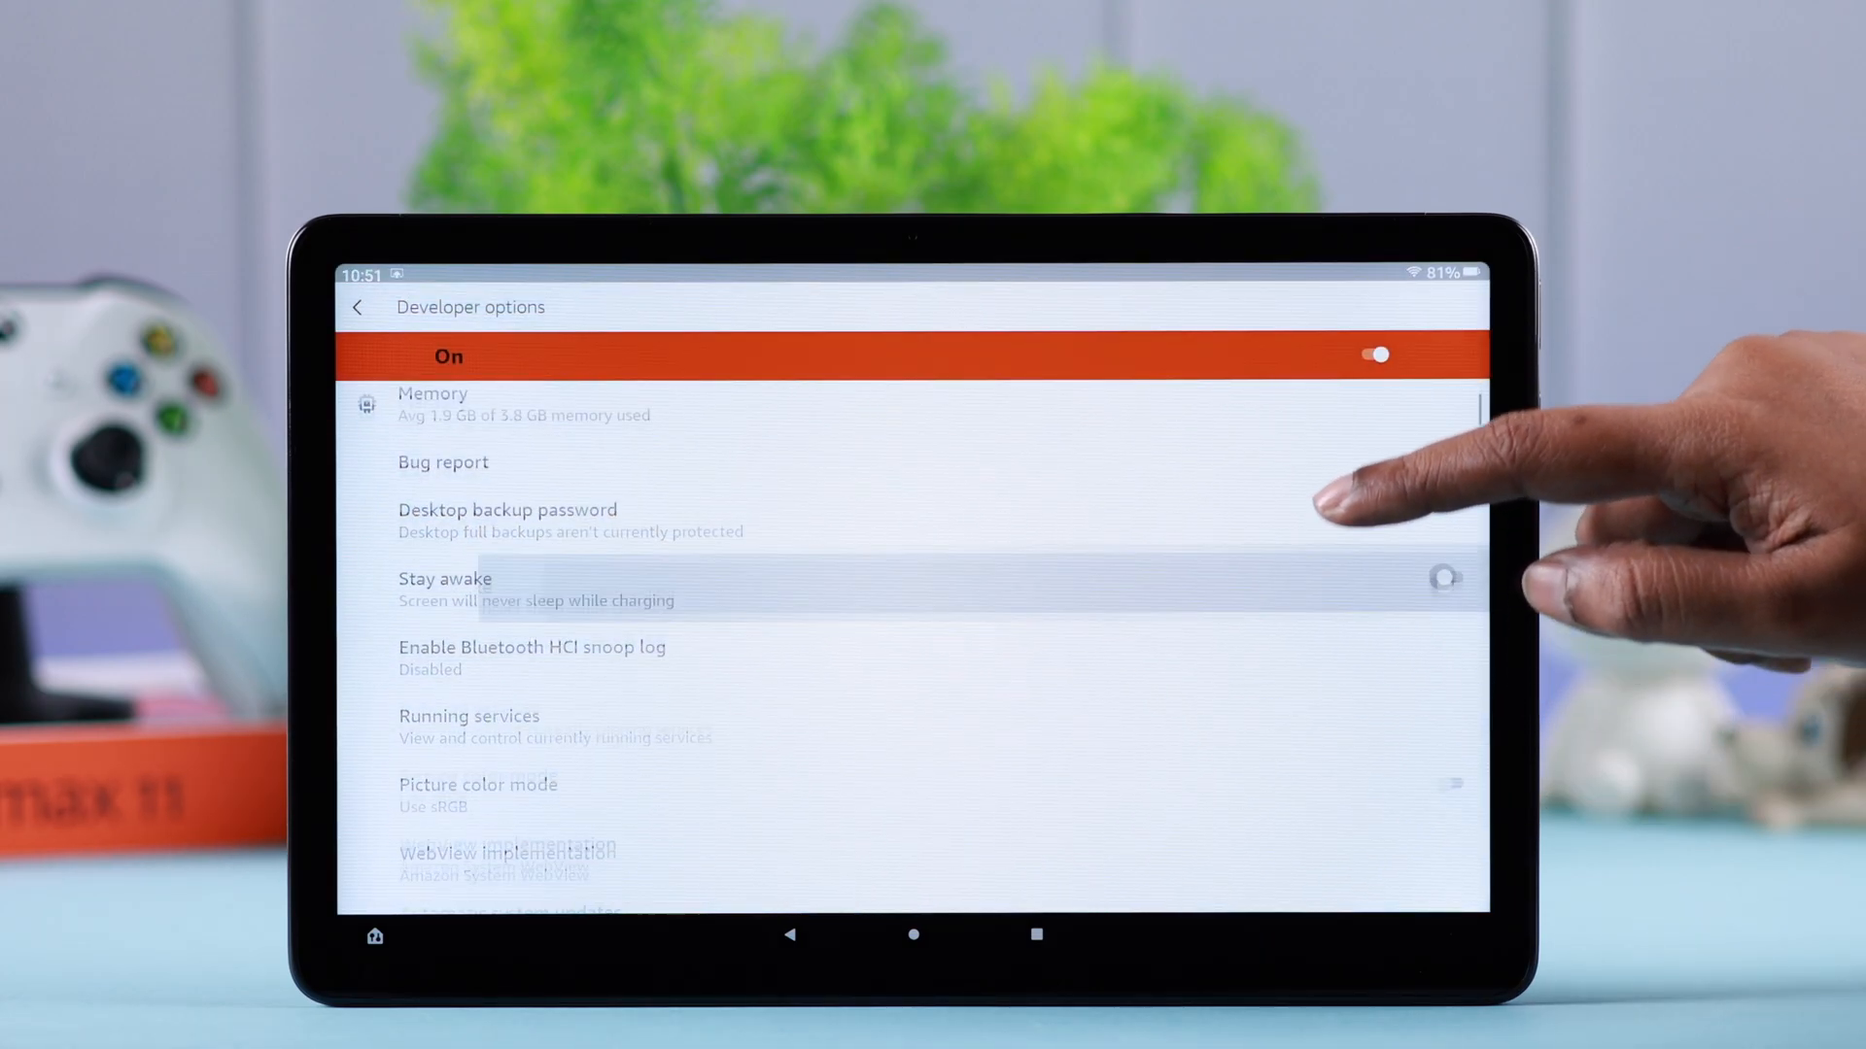
pyautogui.scroll(-3)
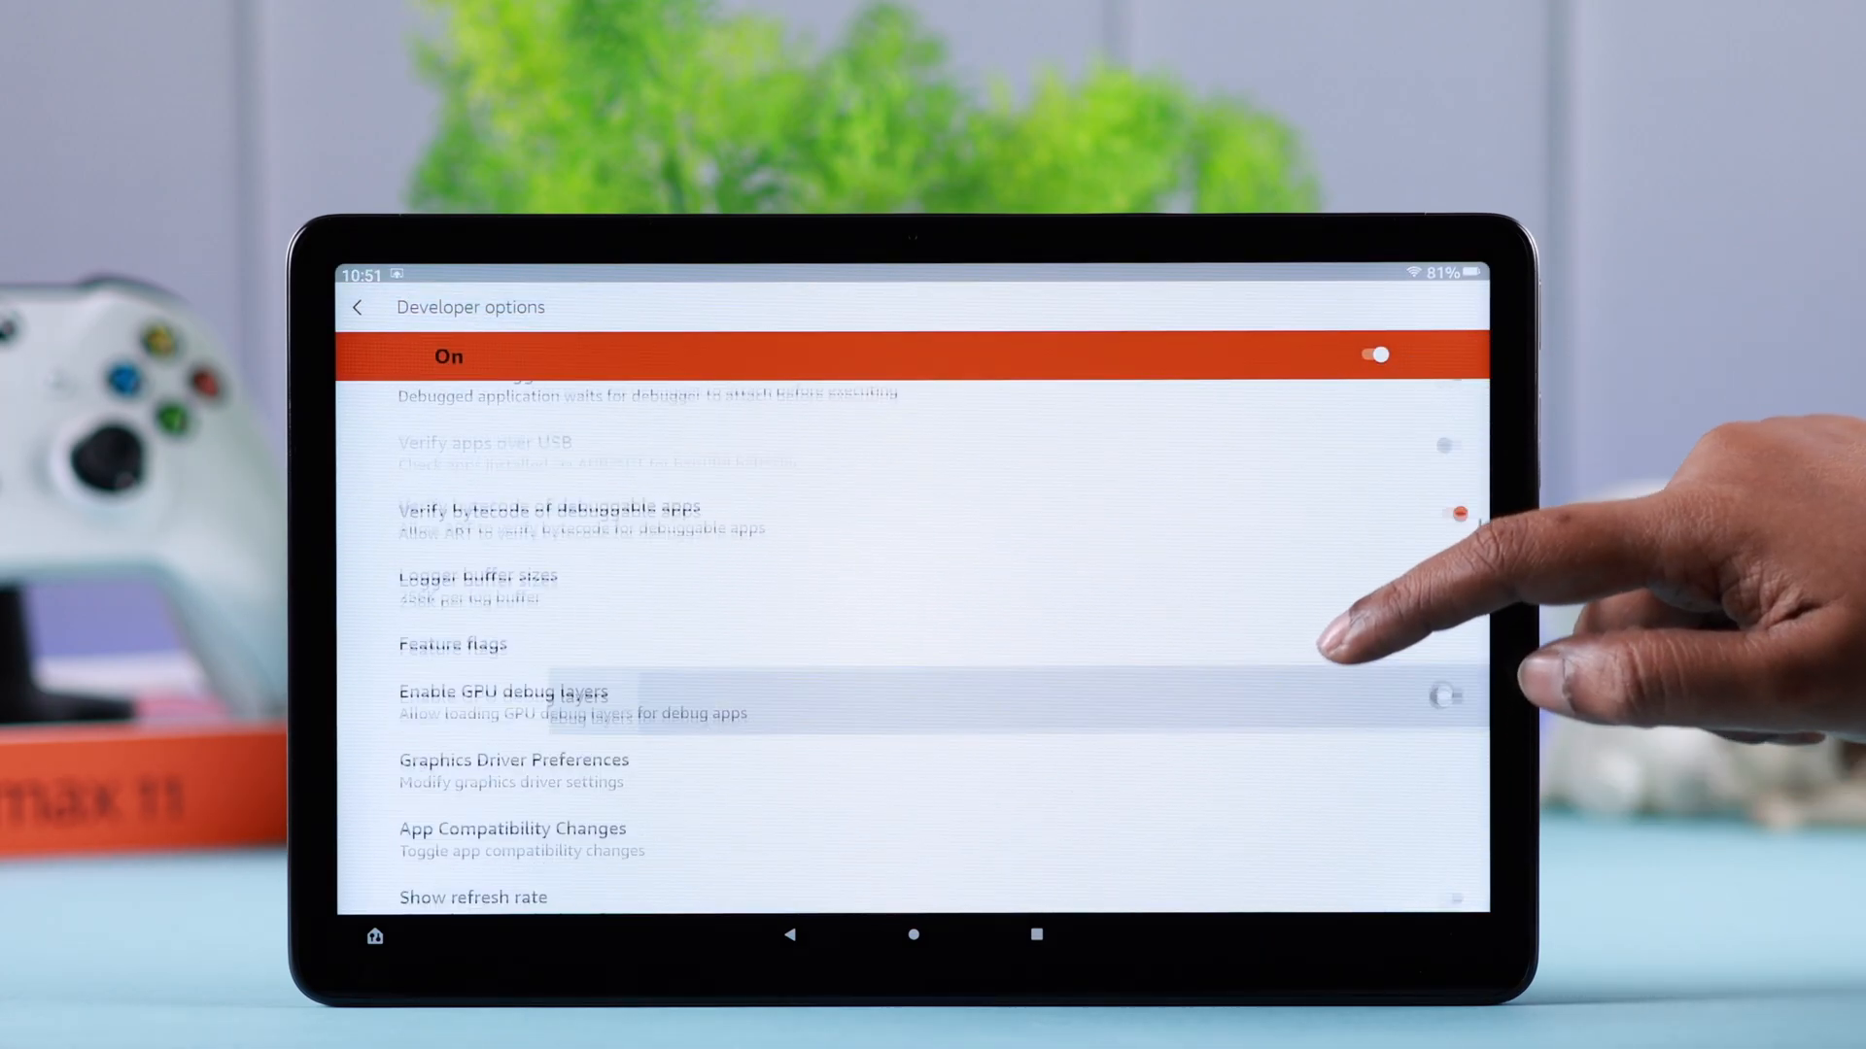
pyautogui.scroll(-3)
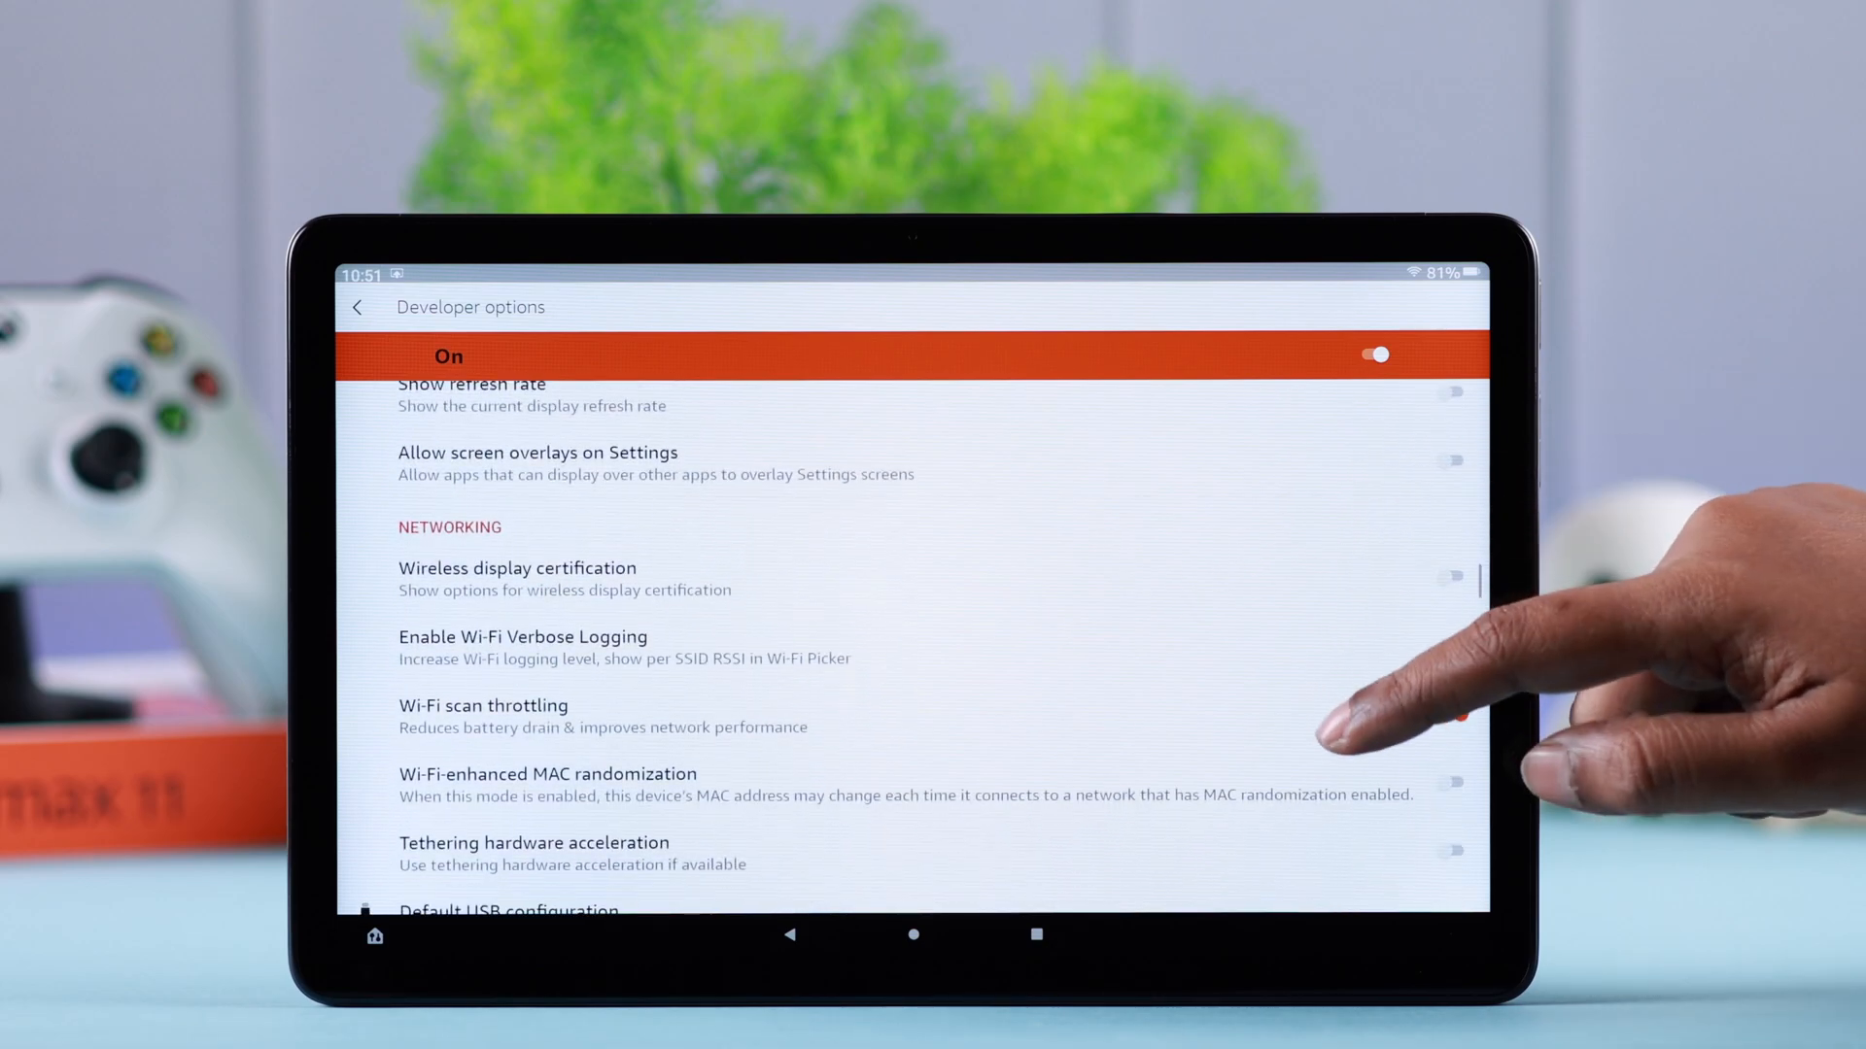
pyautogui.scroll(-3)
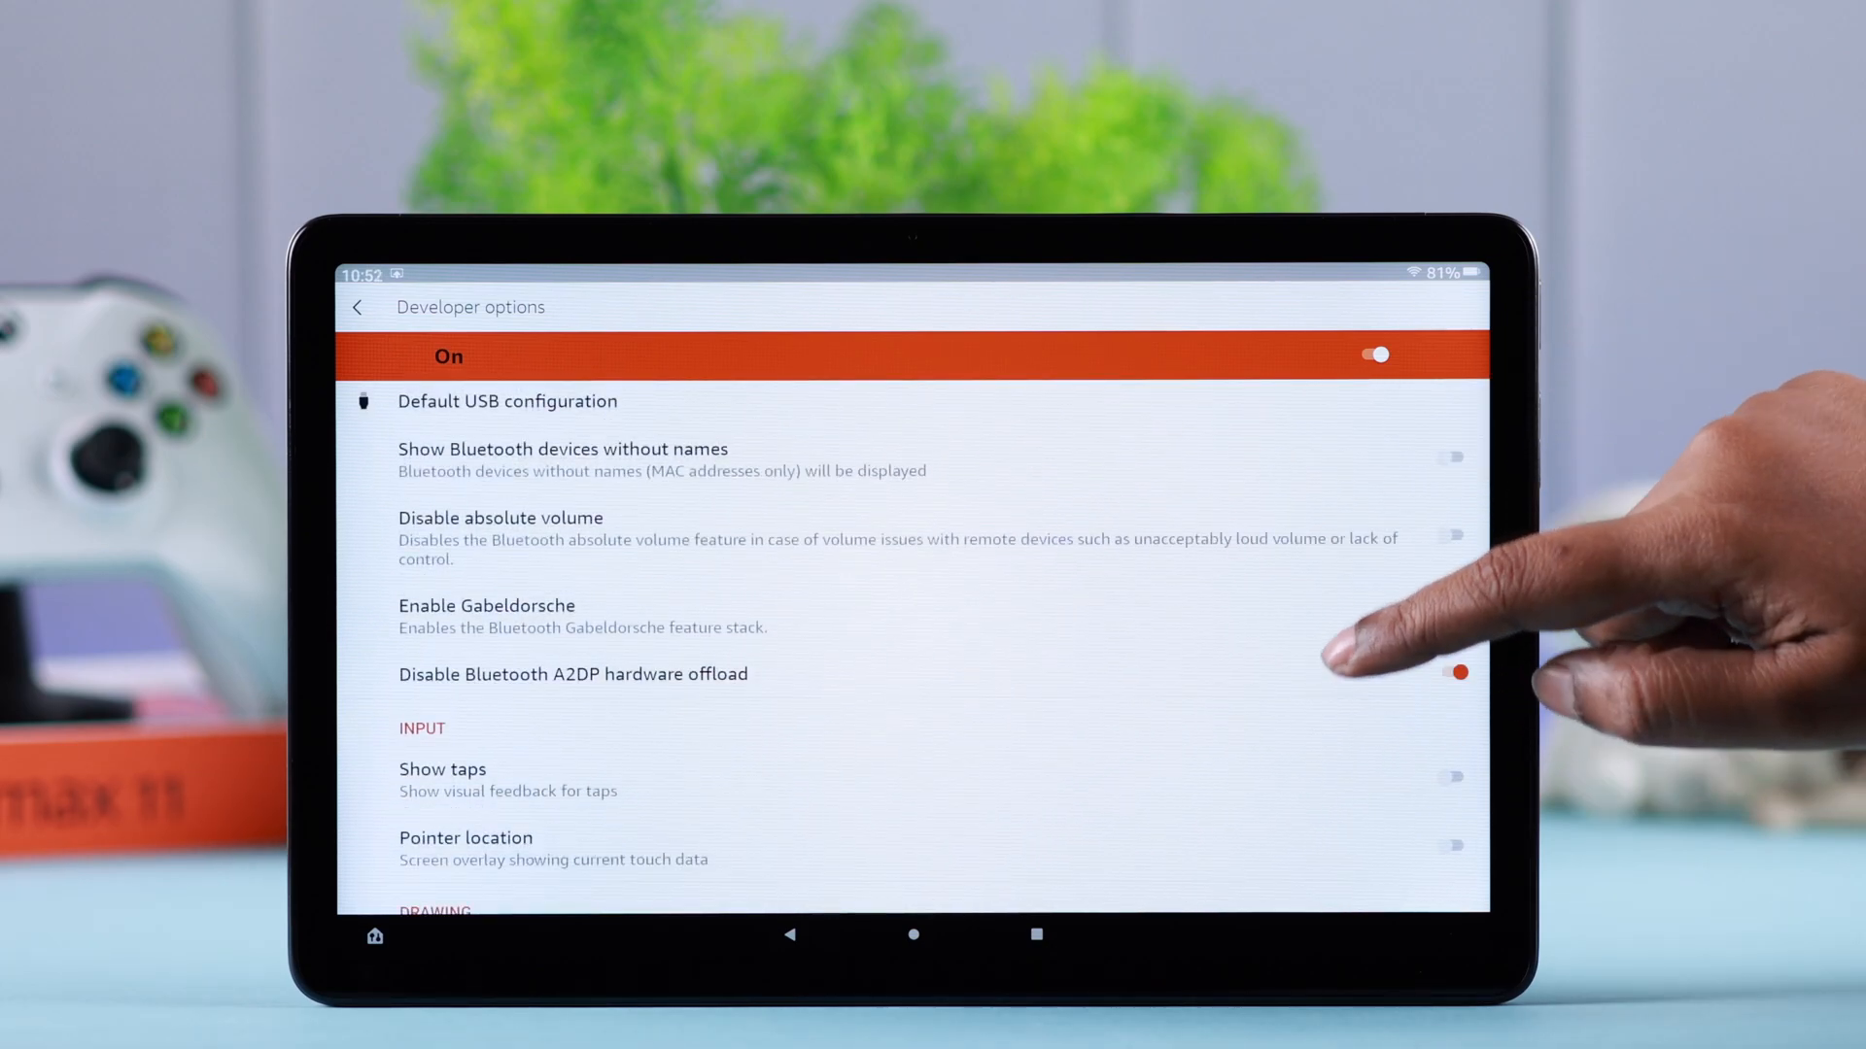
pyautogui.scroll(-3)
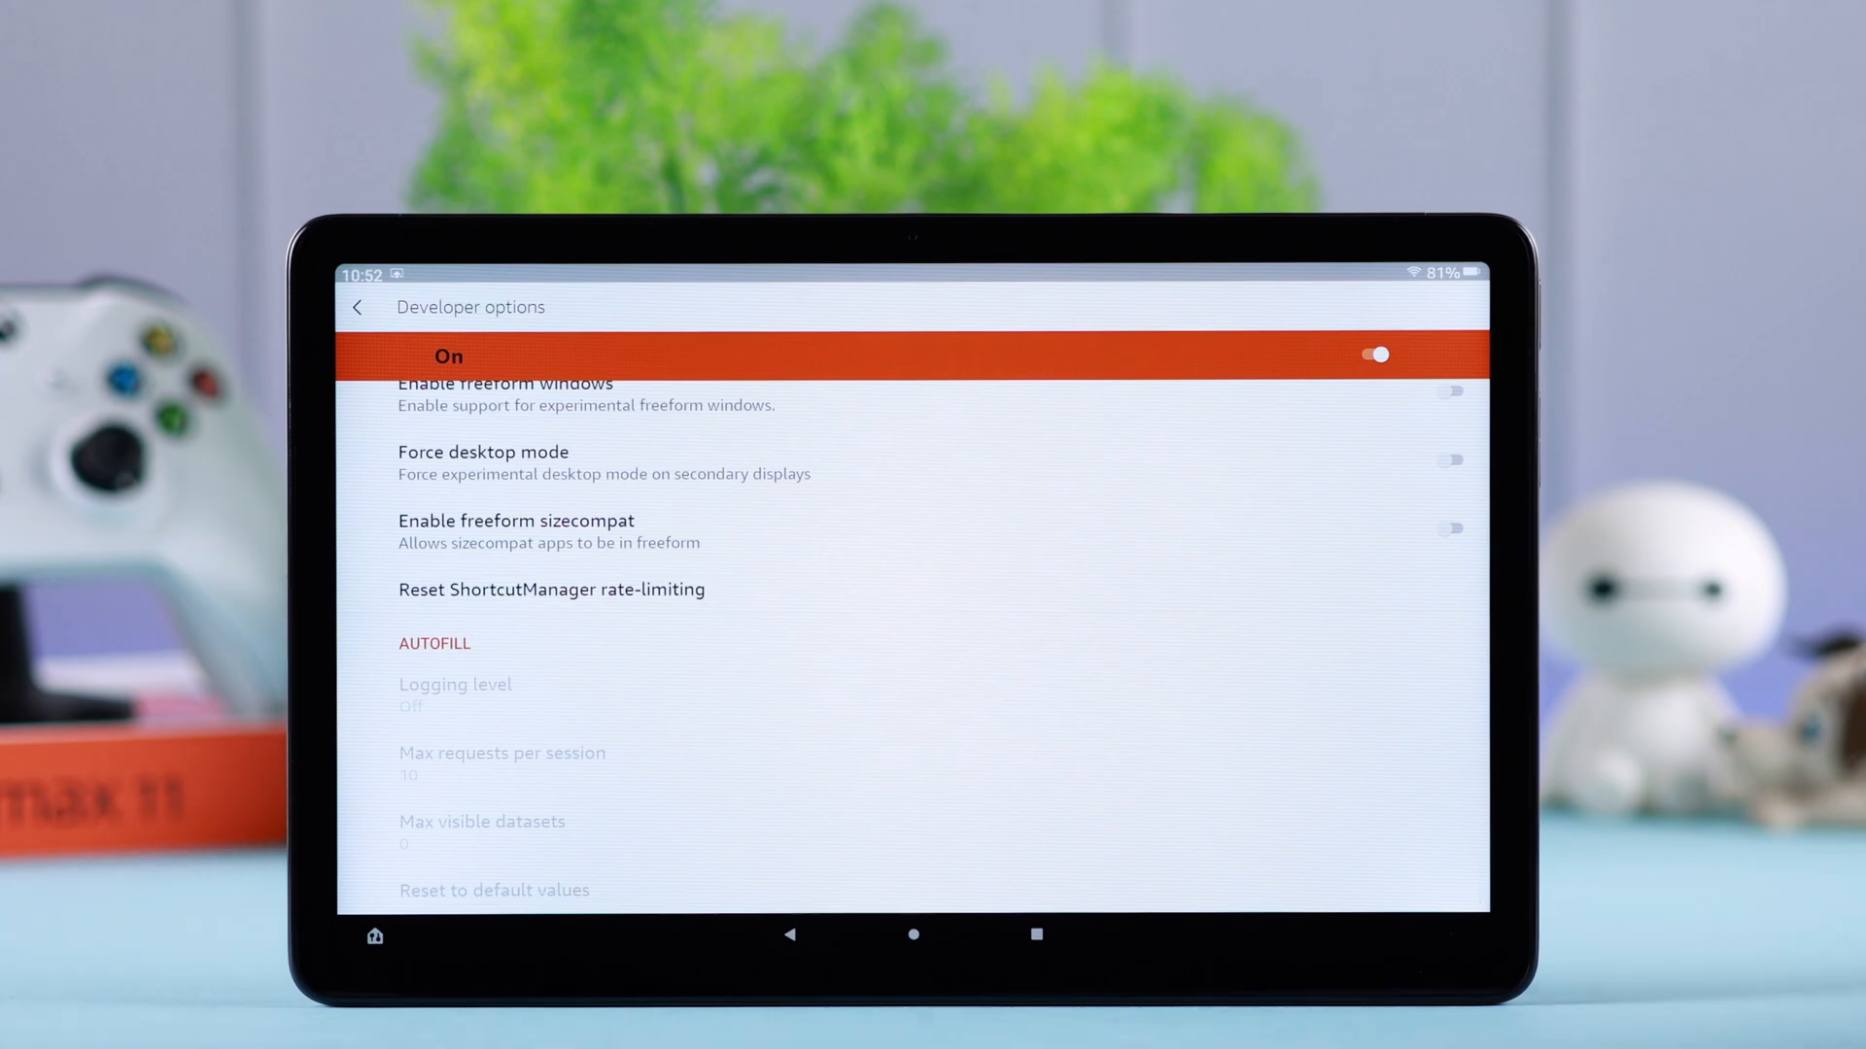
pyautogui.click(1368, 353)
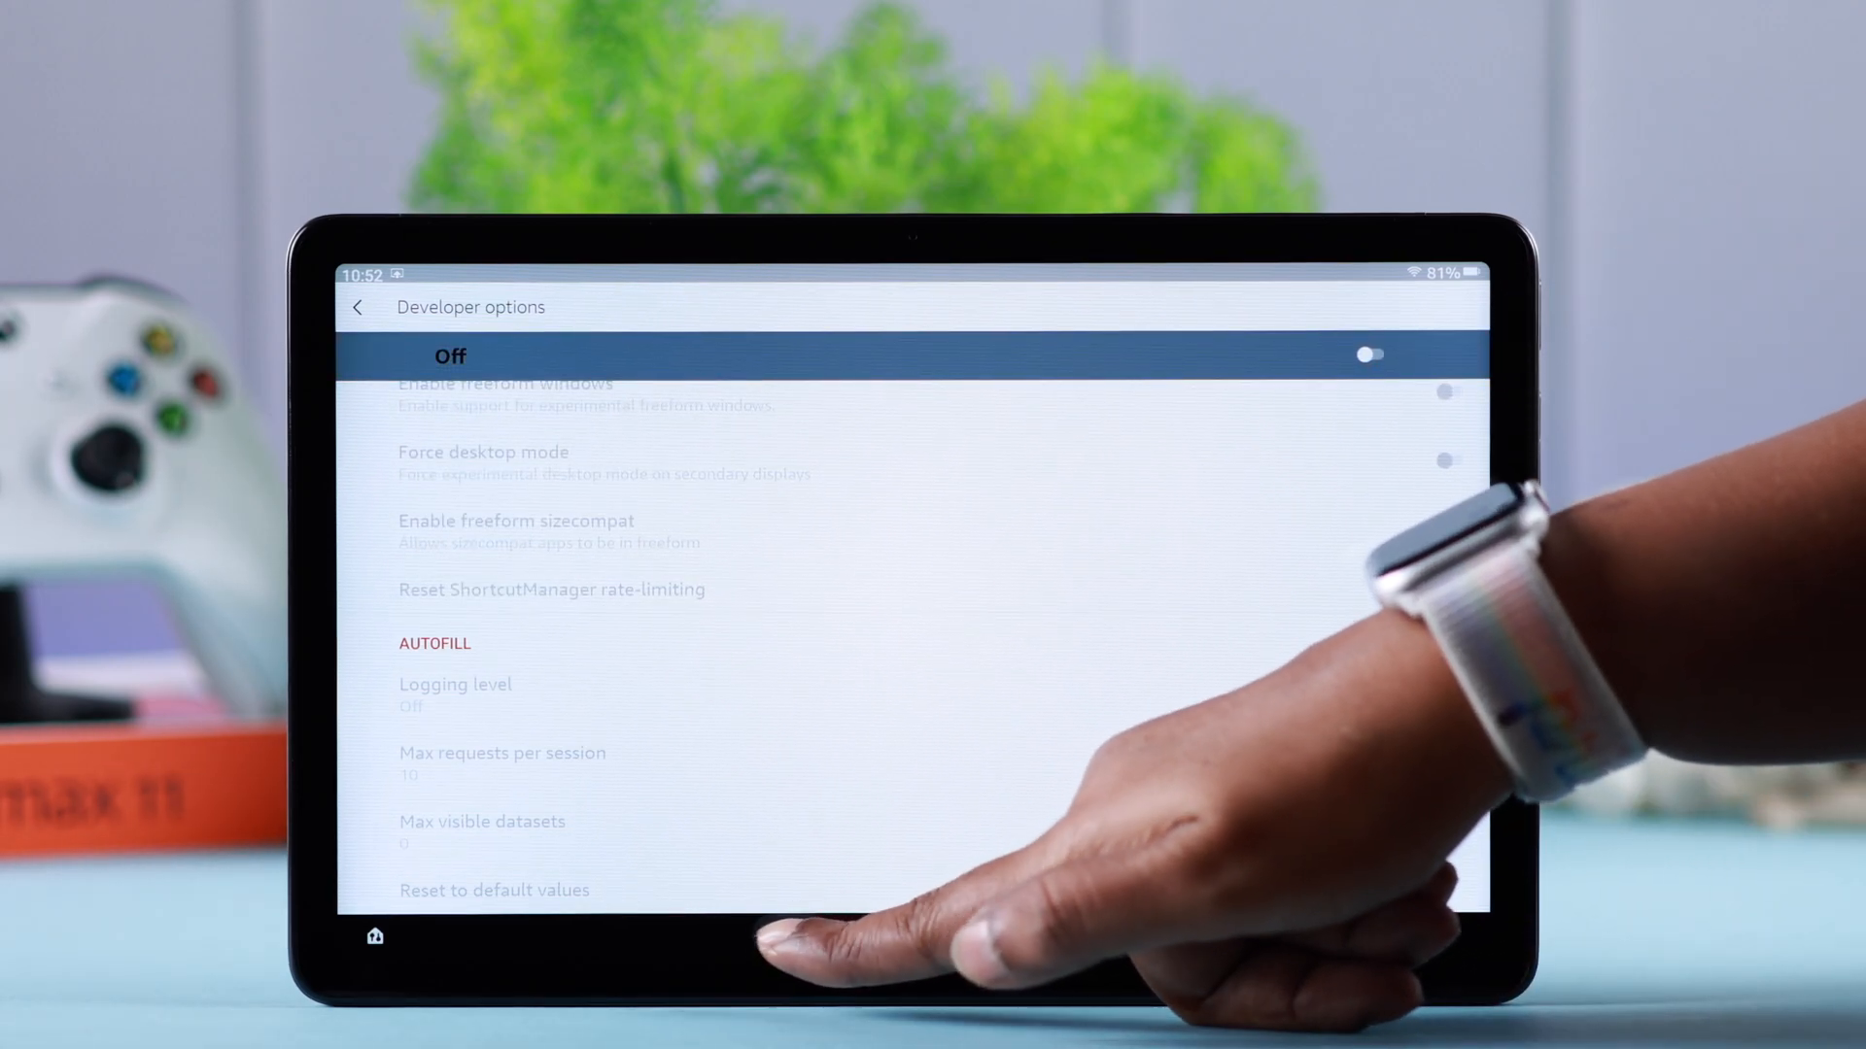
pyautogui.click(368, 307)
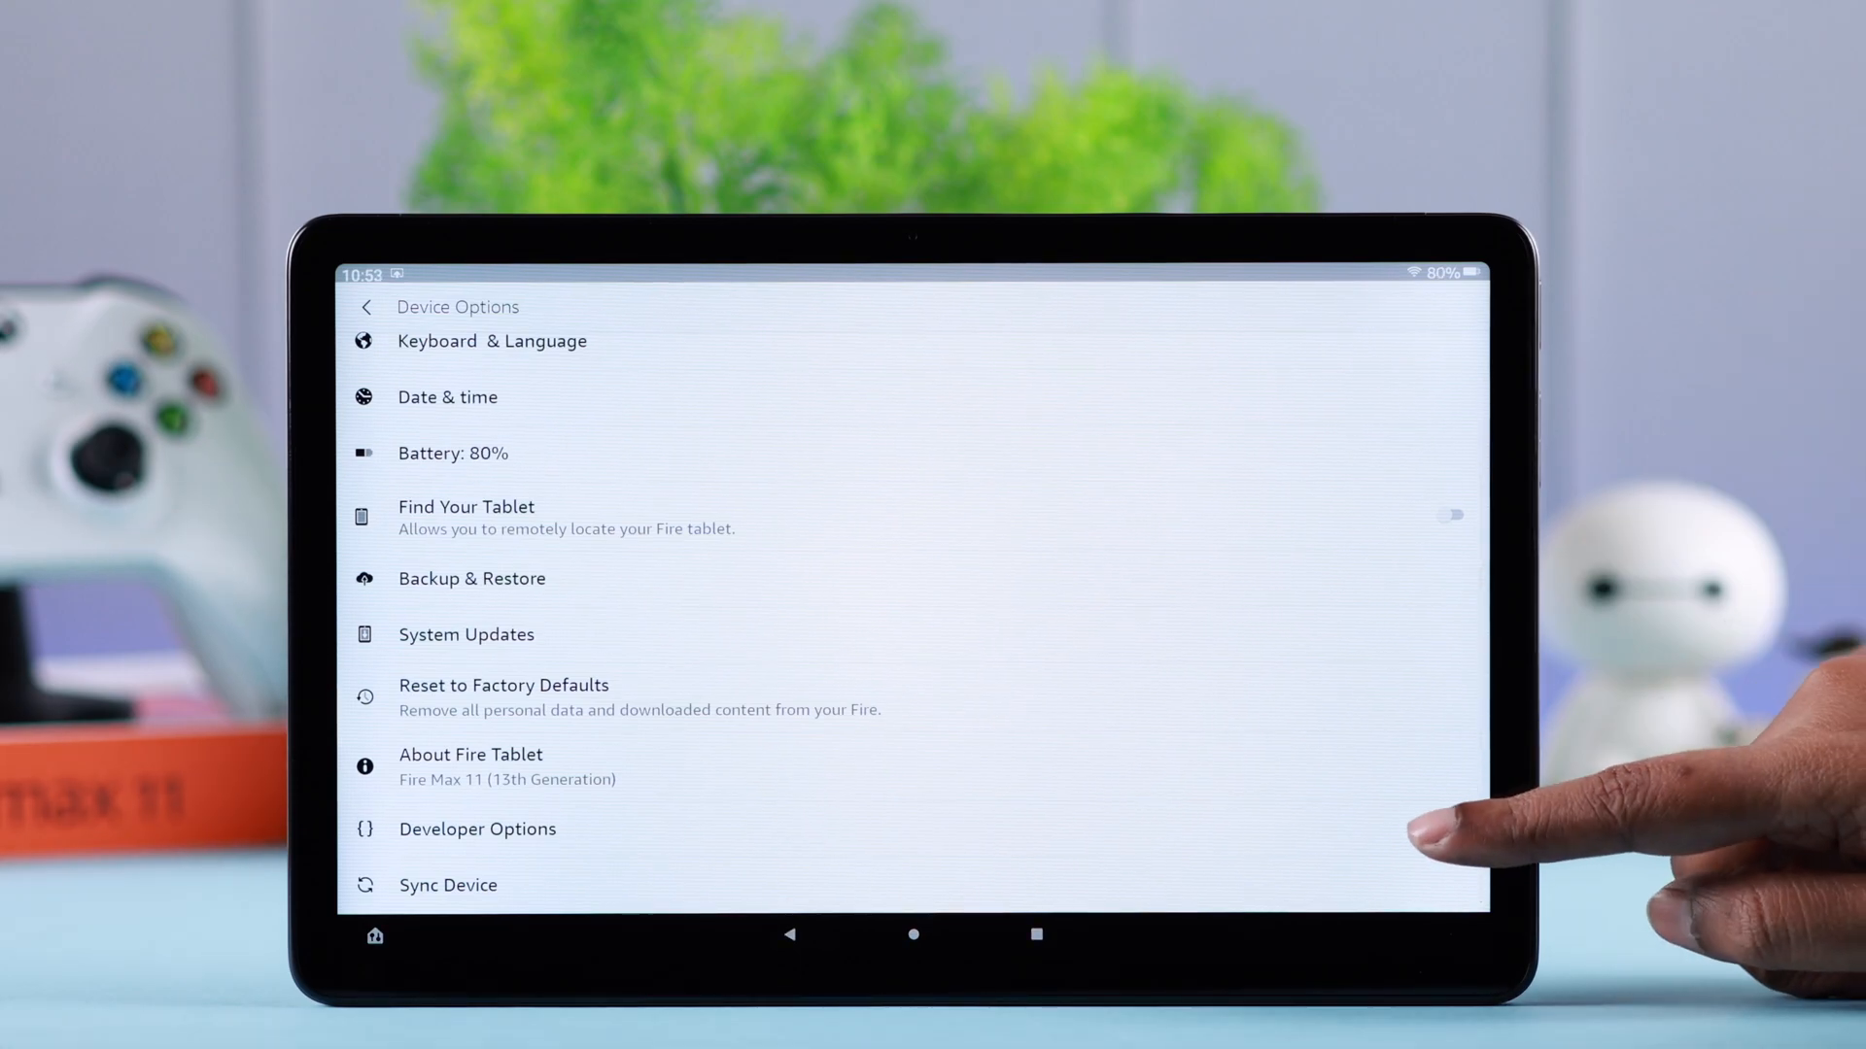
pyautogui.click(478, 830)
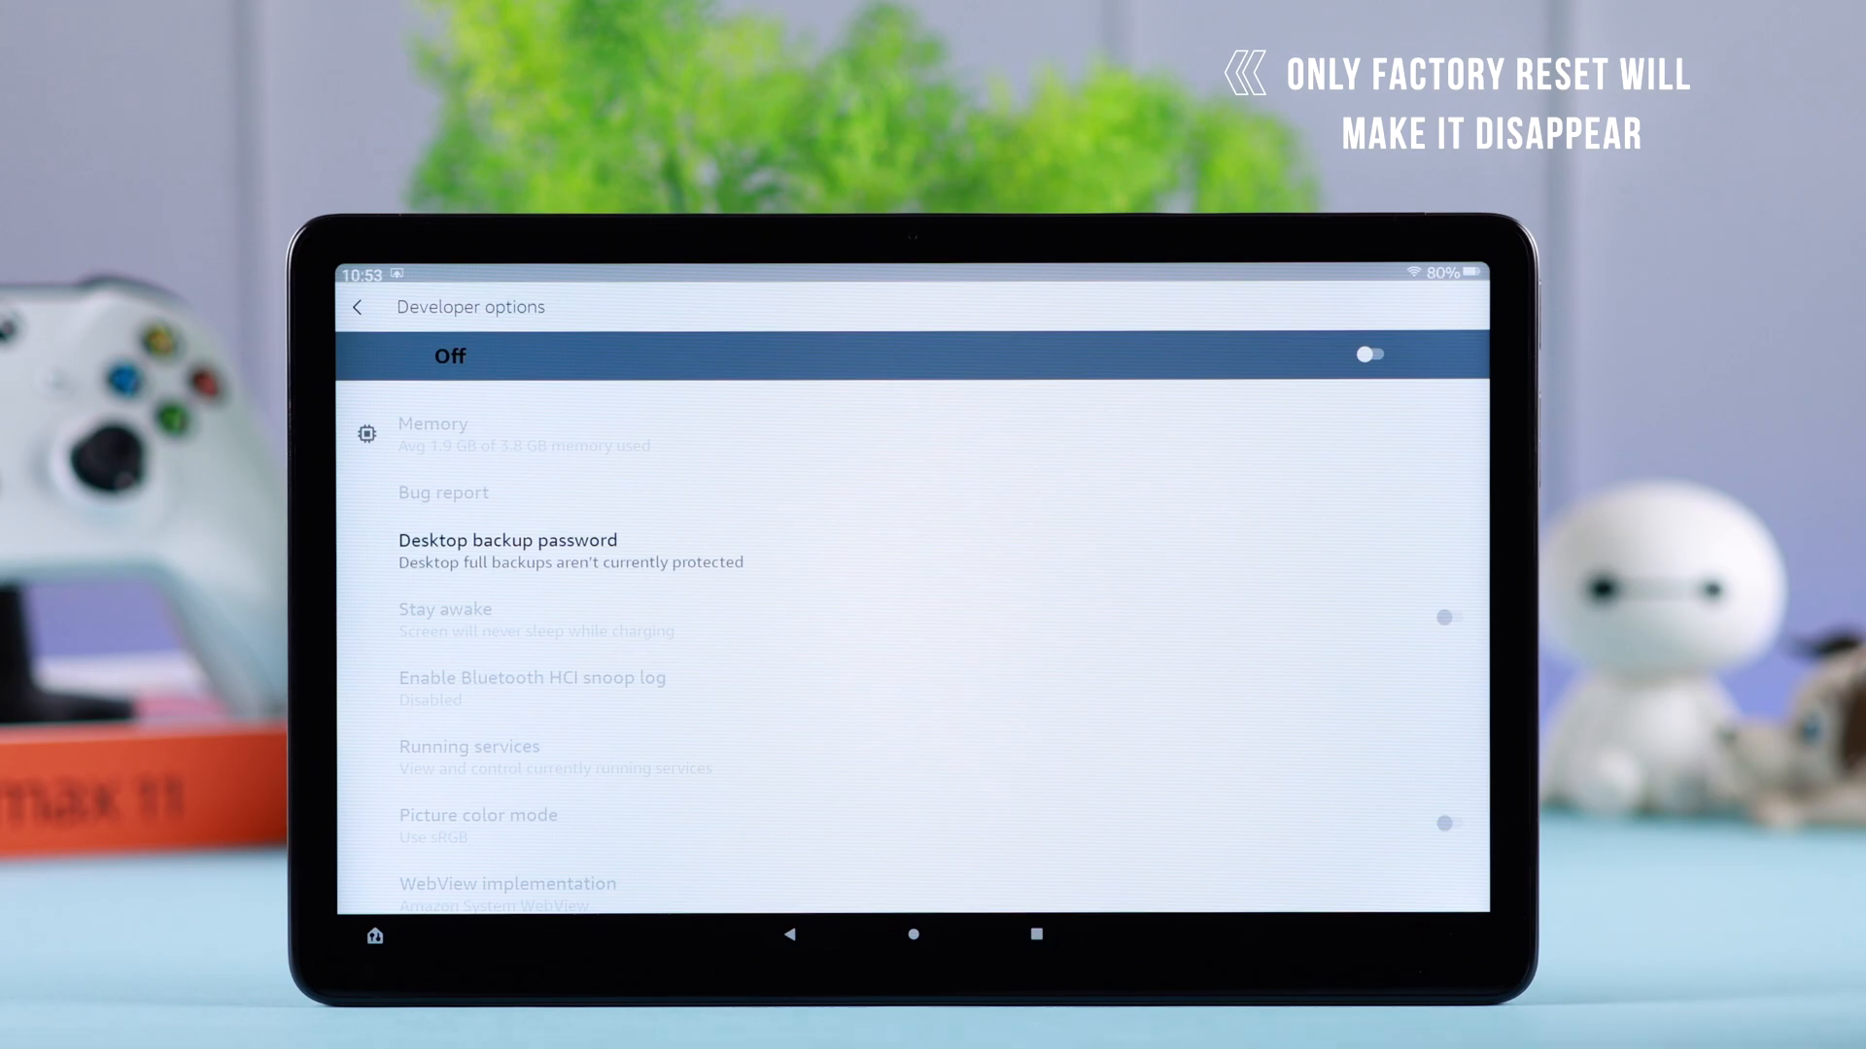
pyautogui.click(1368, 354)
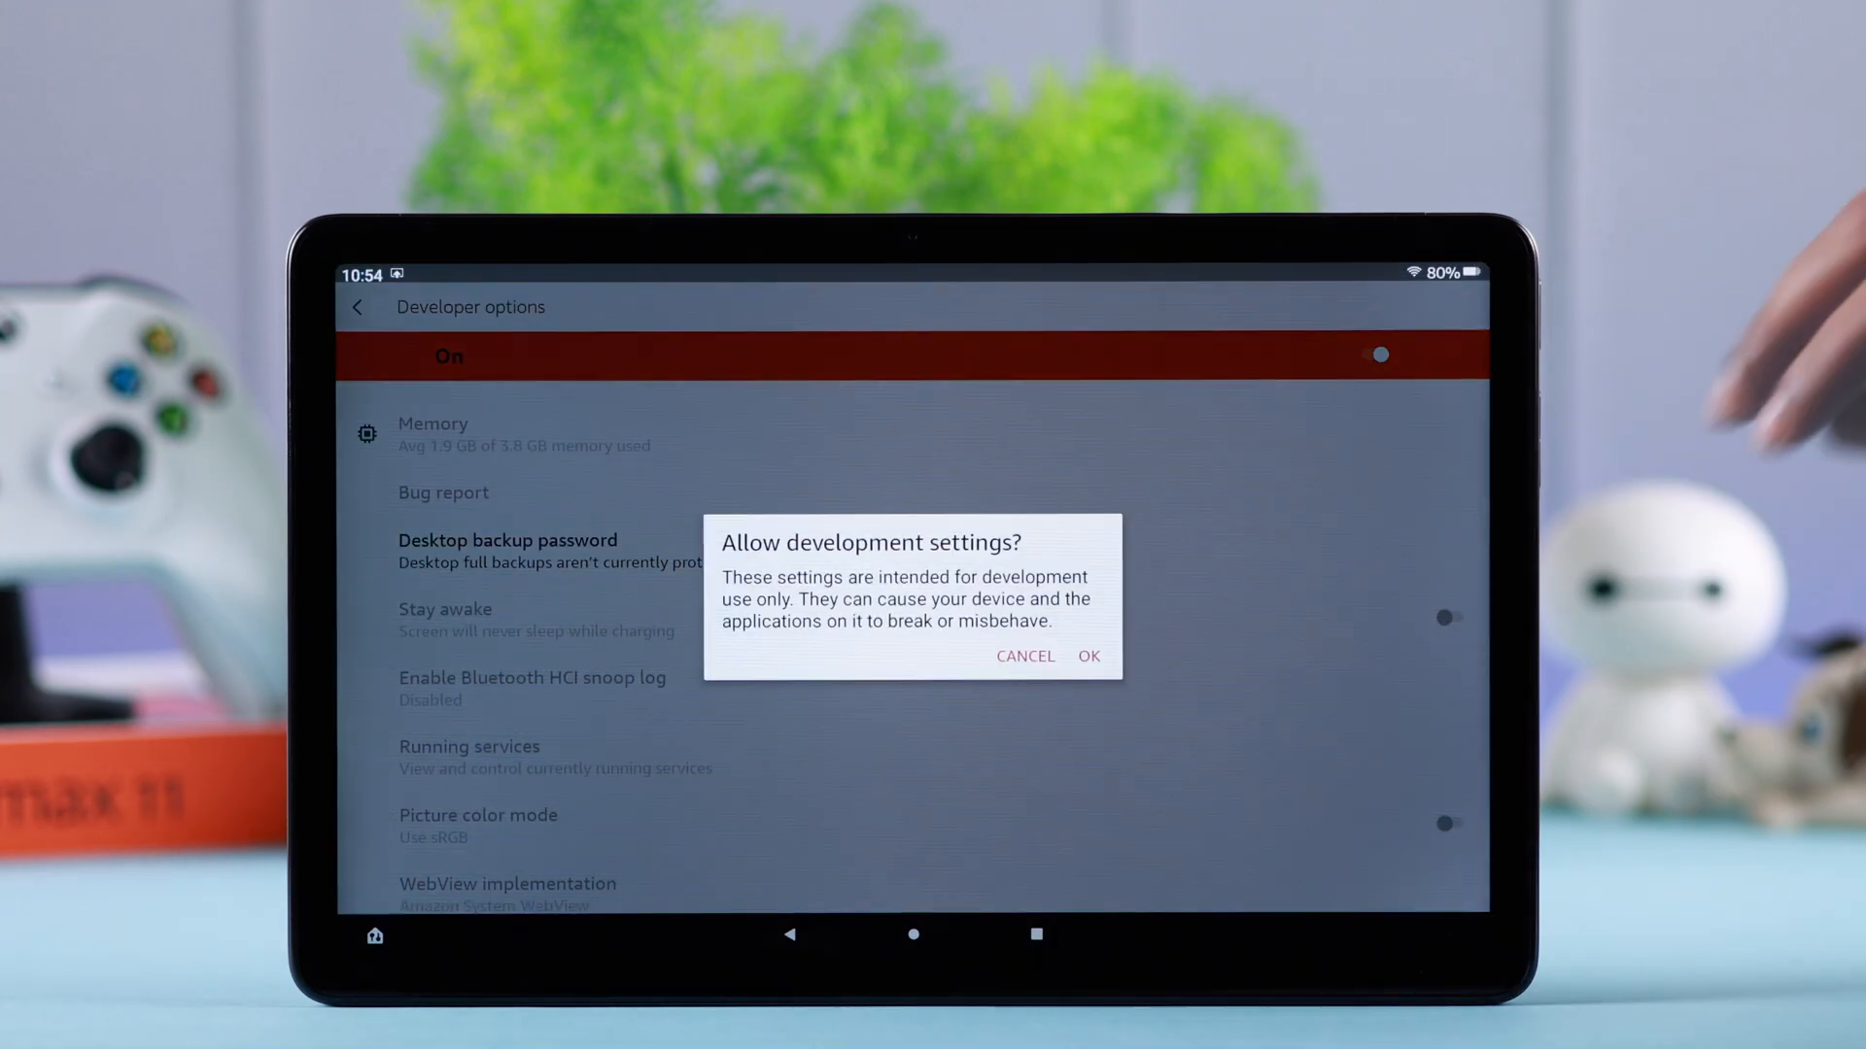
pyautogui.click(1087, 655)
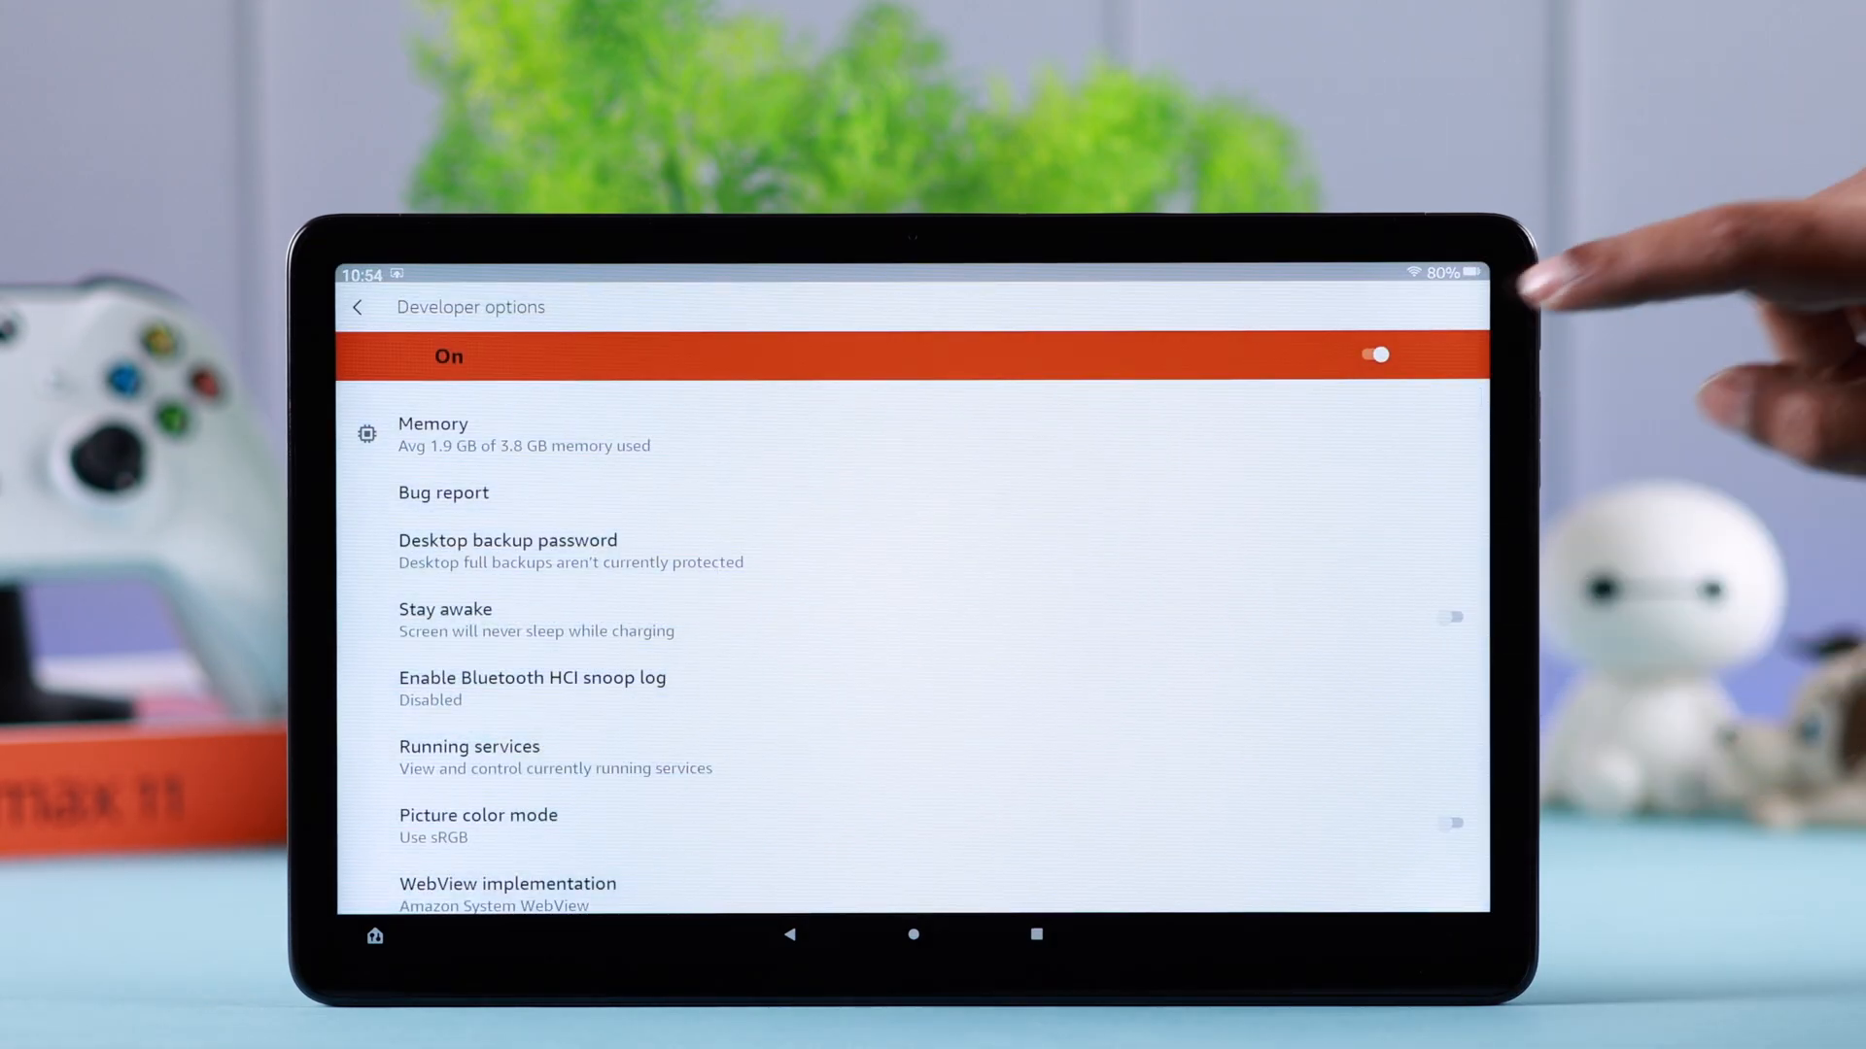
pyautogui.click(1370, 354)
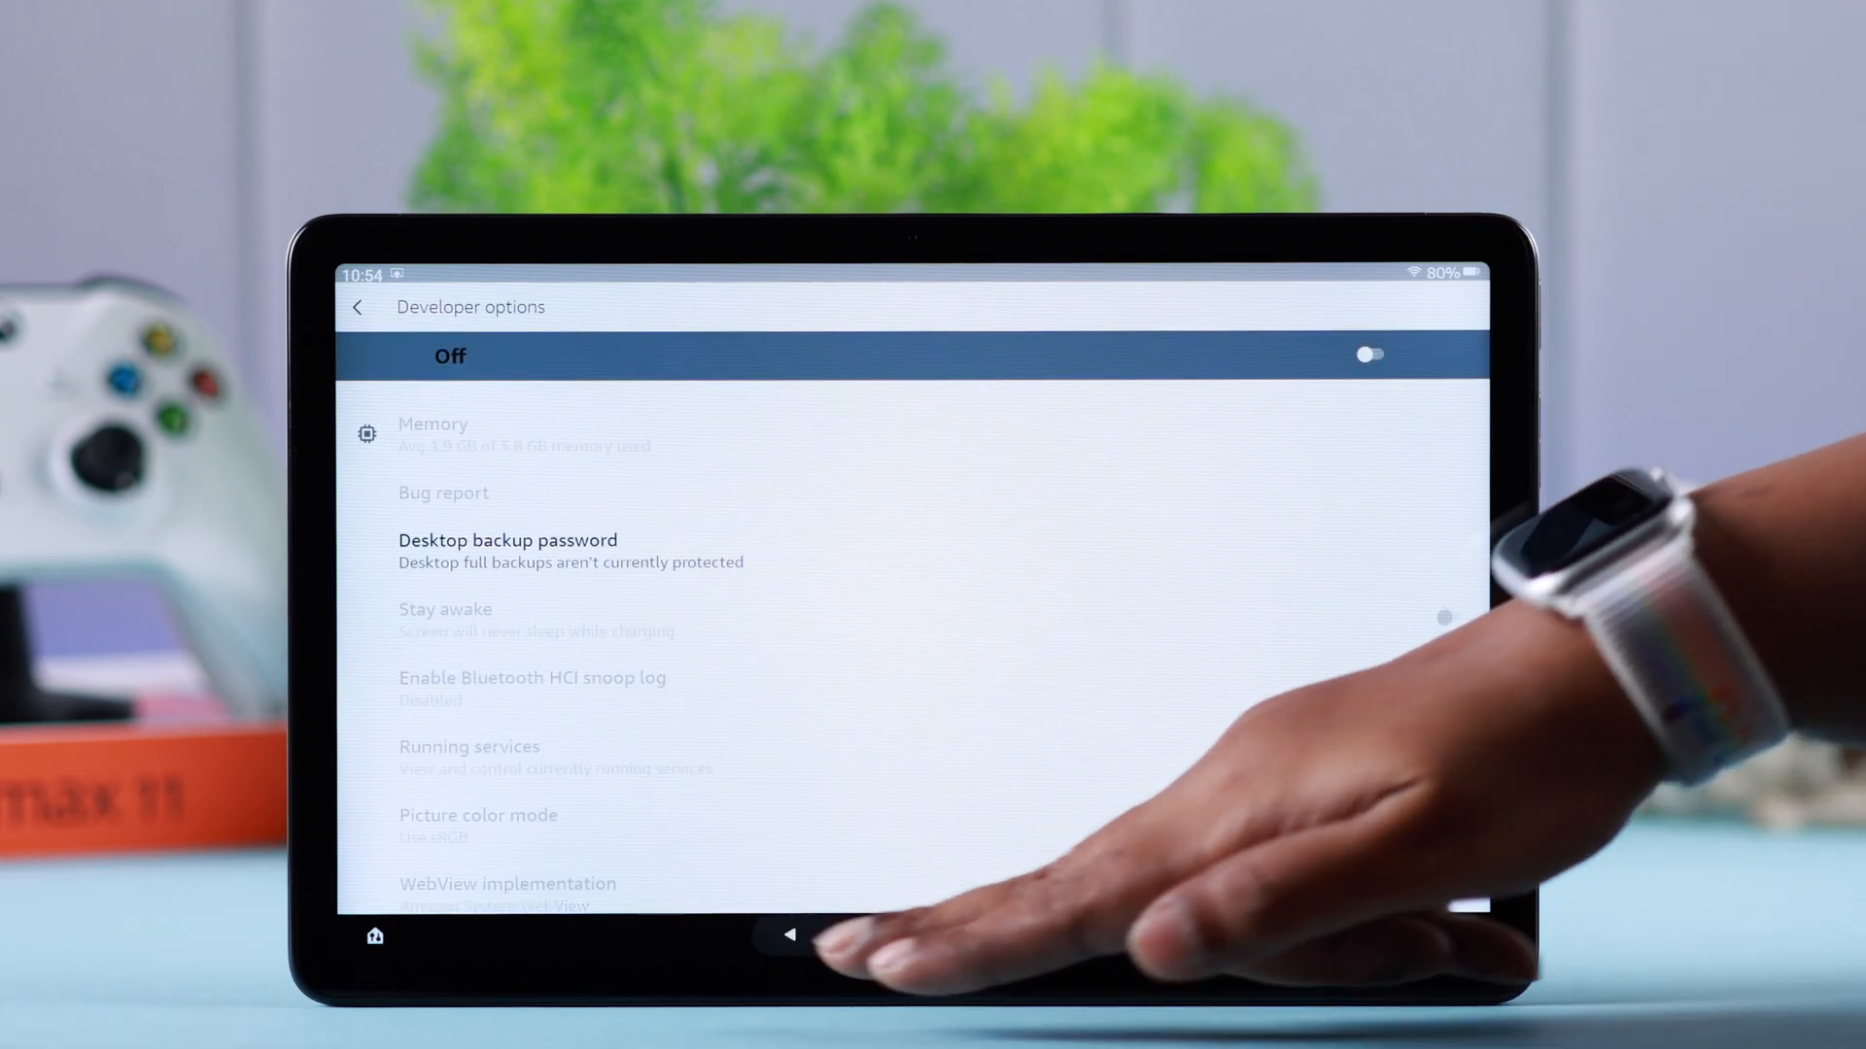